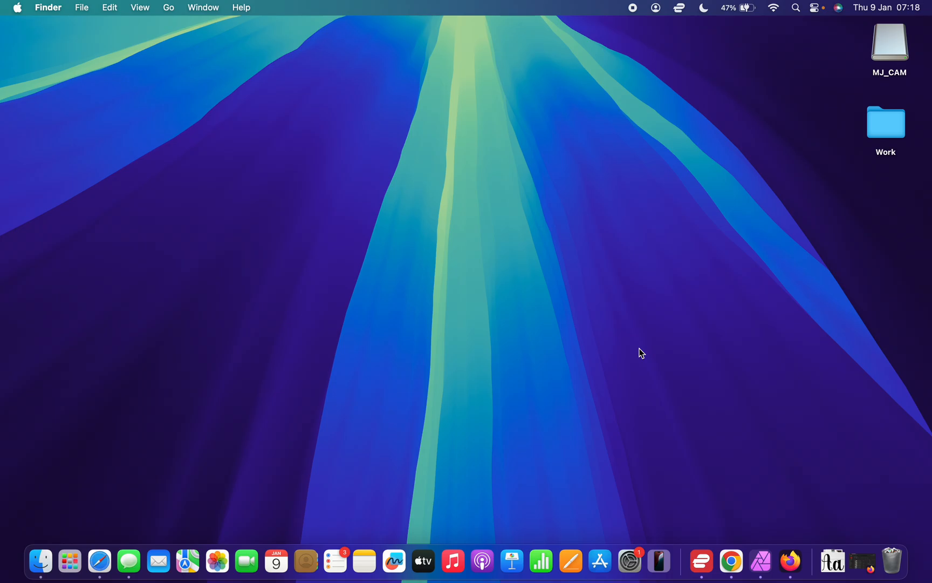
Step: Launch Safari from the Dock so its start page appears
left_click(98, 561)
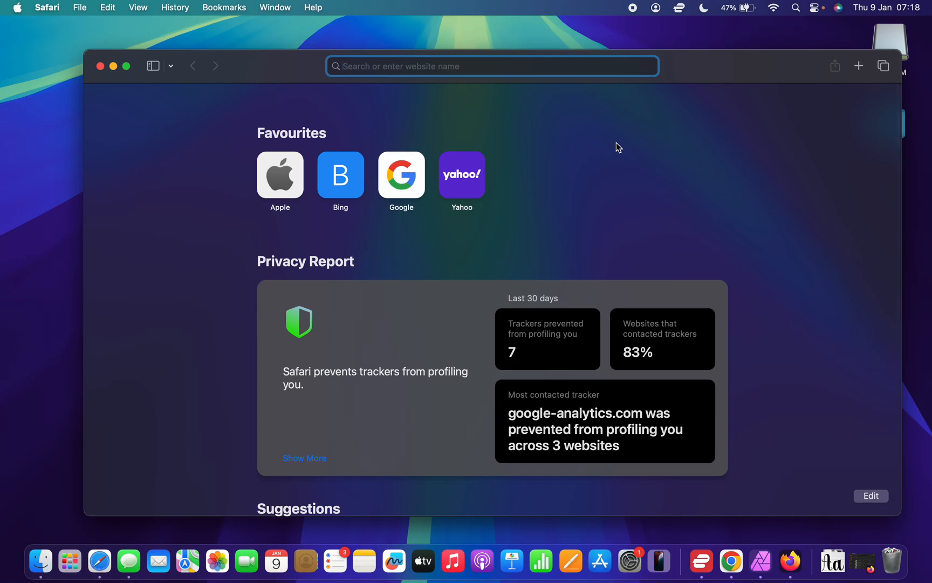
mouse_move(131, 16)
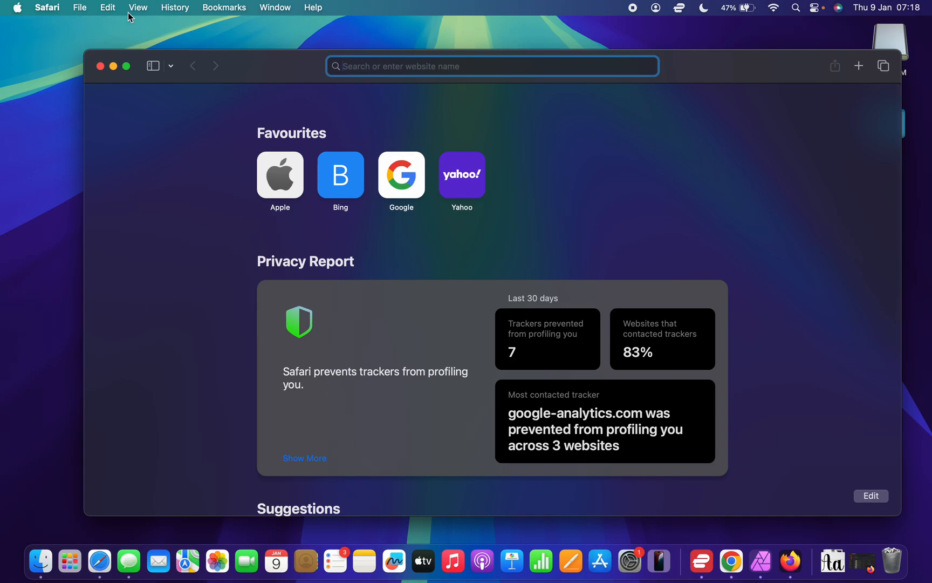
Step: Bring up Safari Settings on the Websites section listing per-site options
left_click(48, 7)
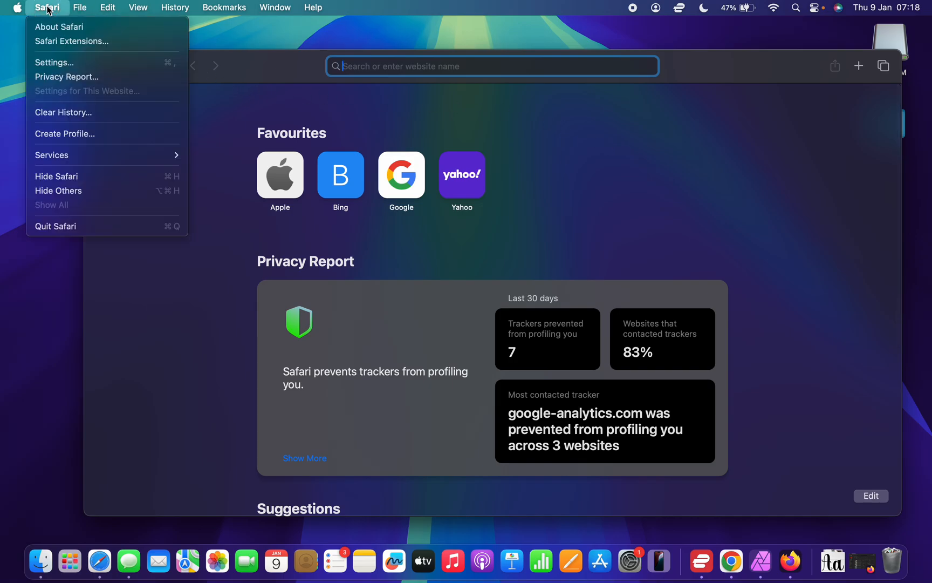
mouse_move(59, 26)
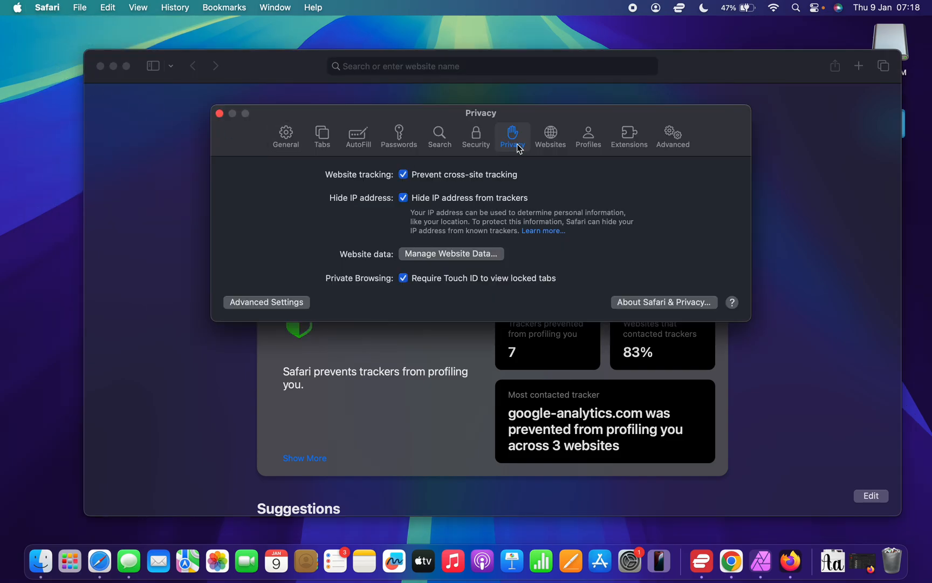
left_click(551, 136)
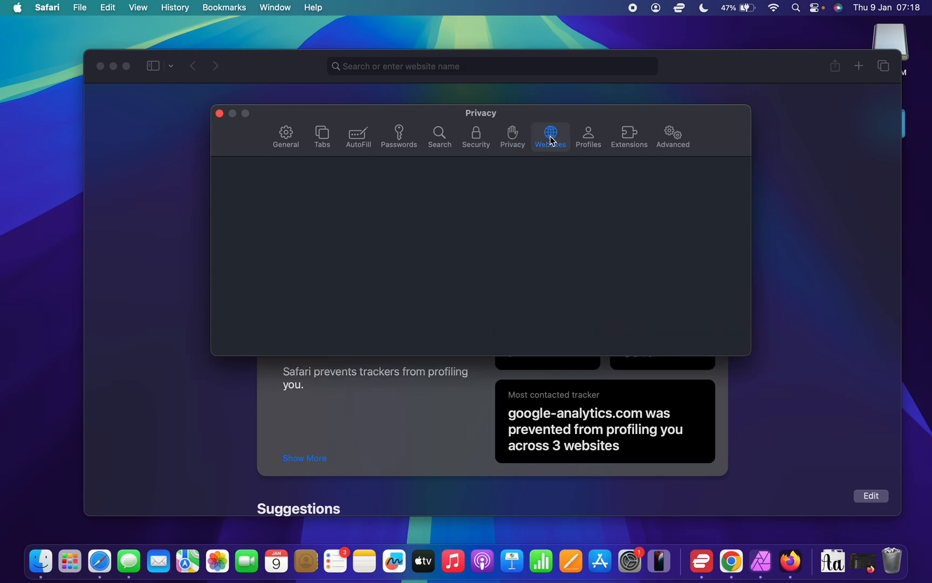
left_click(550, 133)
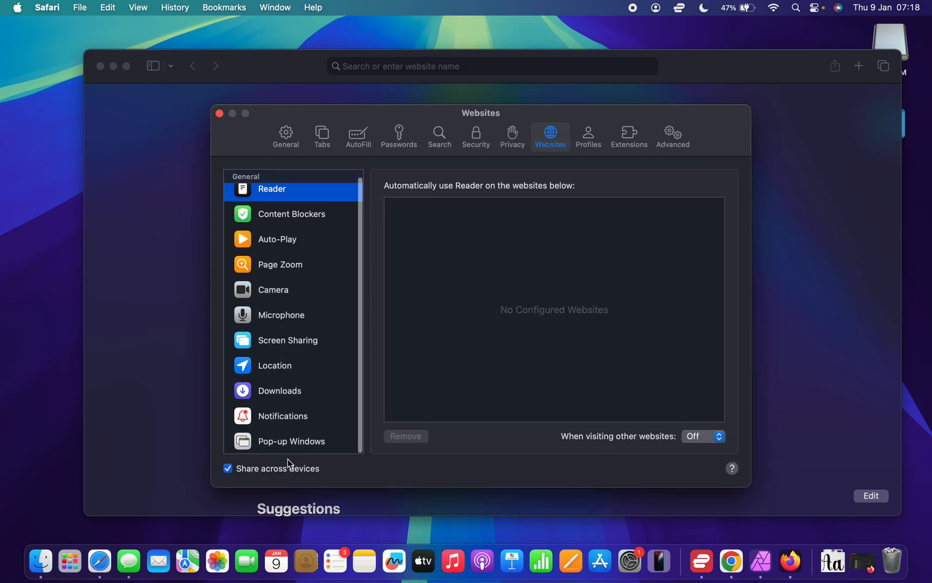
Step: Show Pop-up Windows permissions and the Block and Notify / Block / Allow choices for other websites
left_click(291, 440)
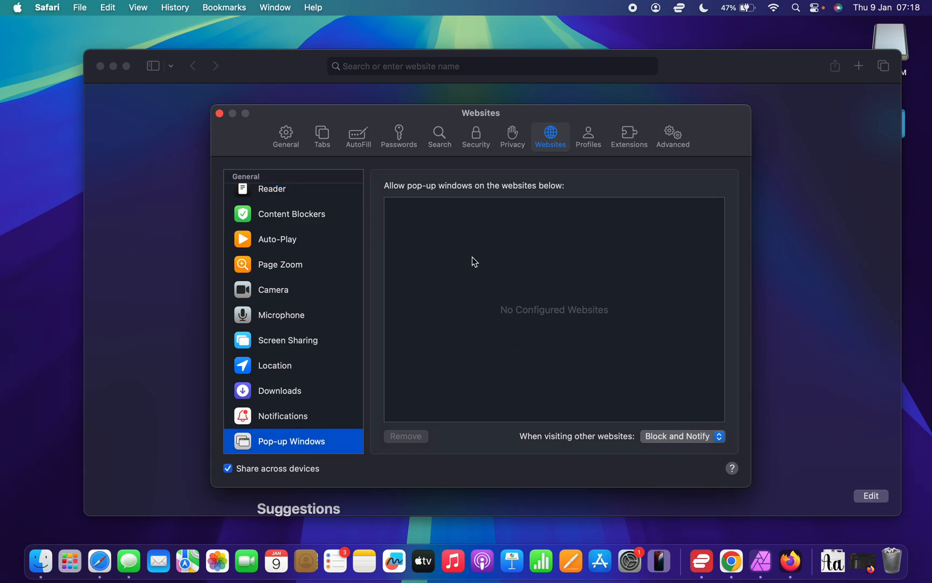
mouse_move(443, 217)
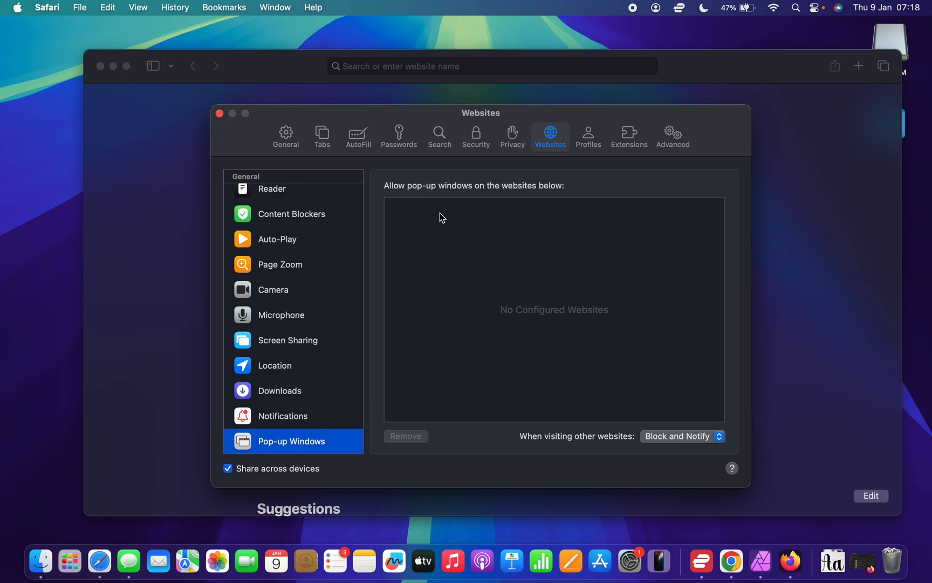
mouse_move(467, 219)
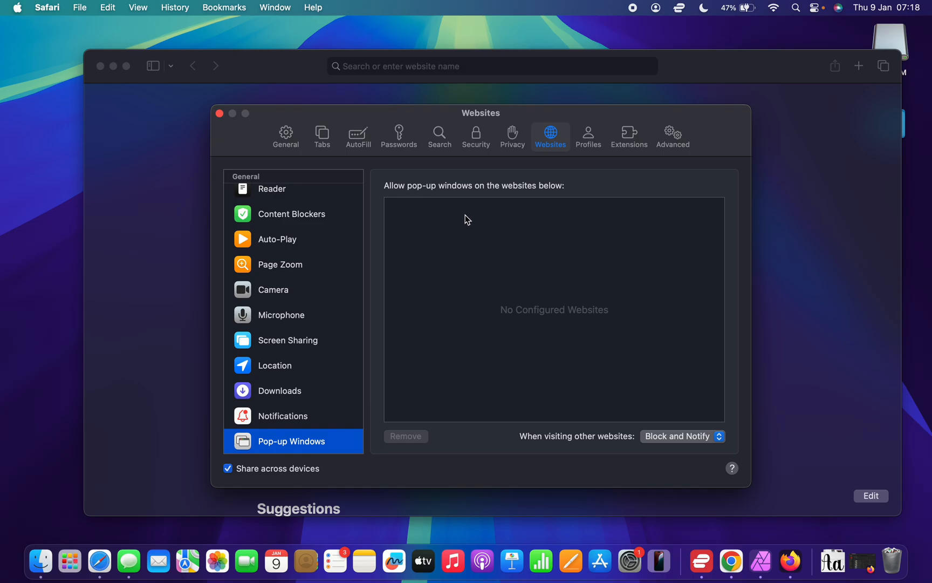
mouse_move(450, 231)
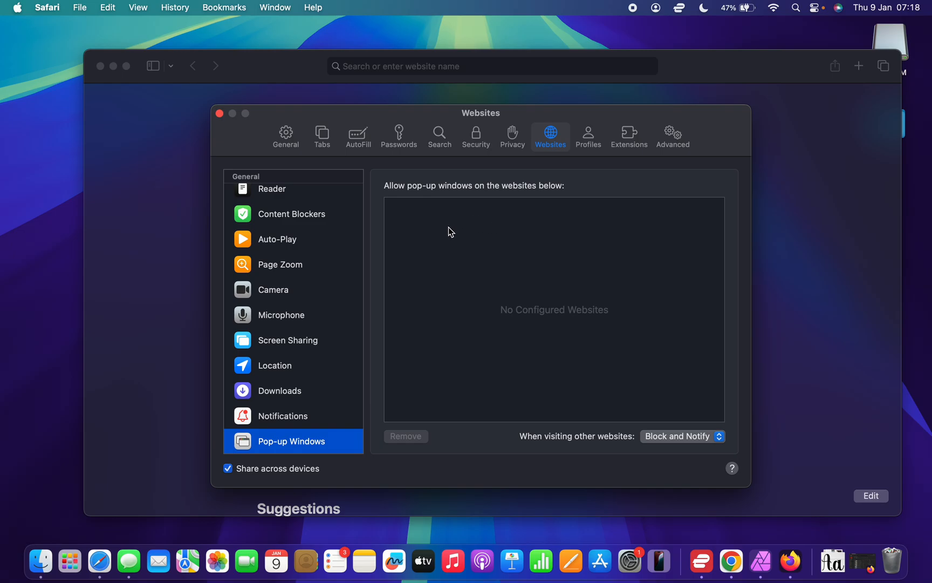
mouse_move(532, 446)
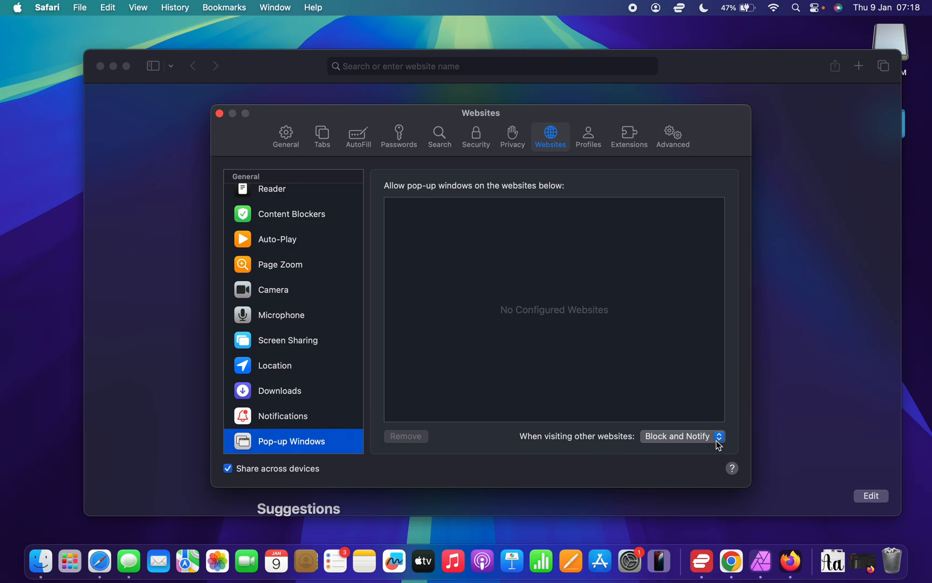
left_click(682, 436)
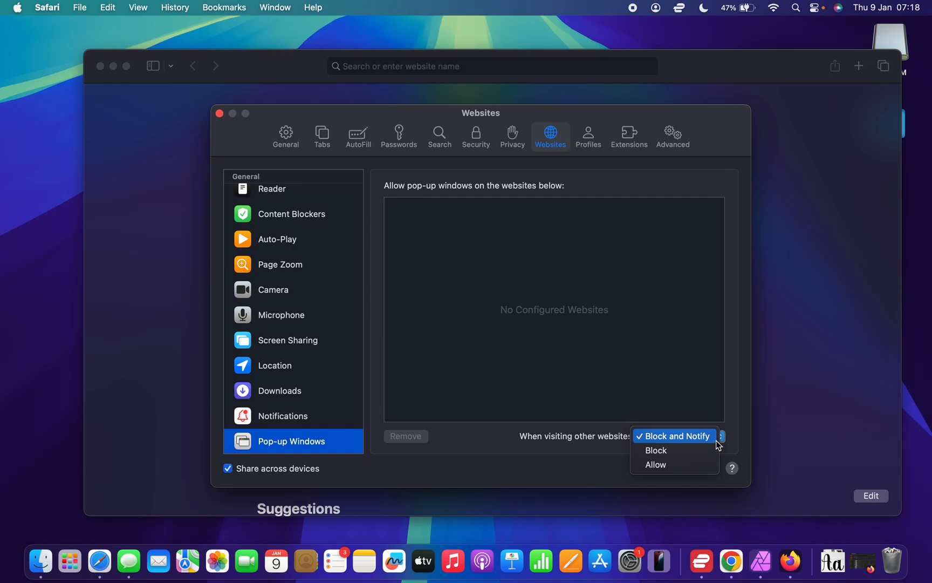
mouse_move(674, 465)
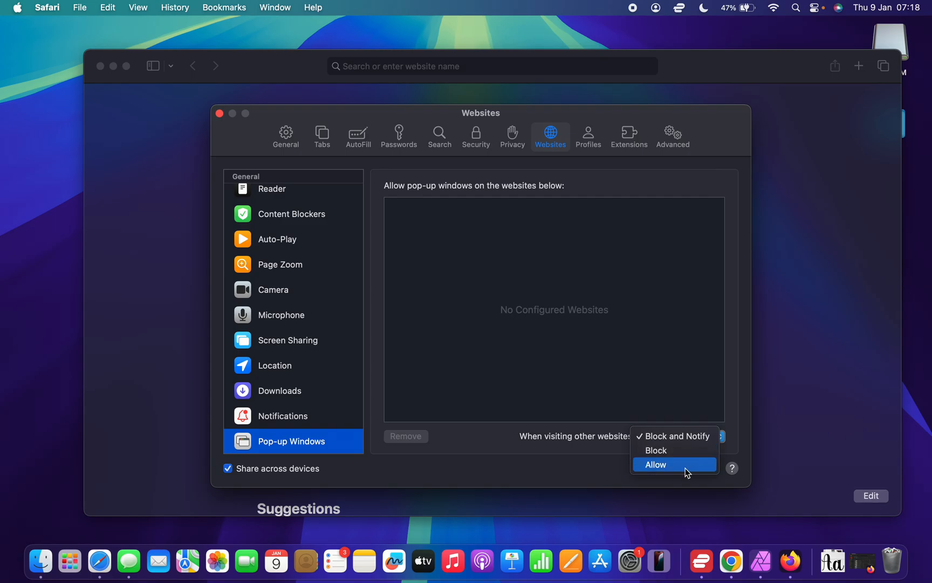
Step: Set 'When visiting other websites' for Pop-up Windows to Allow
left_click(656, 464)
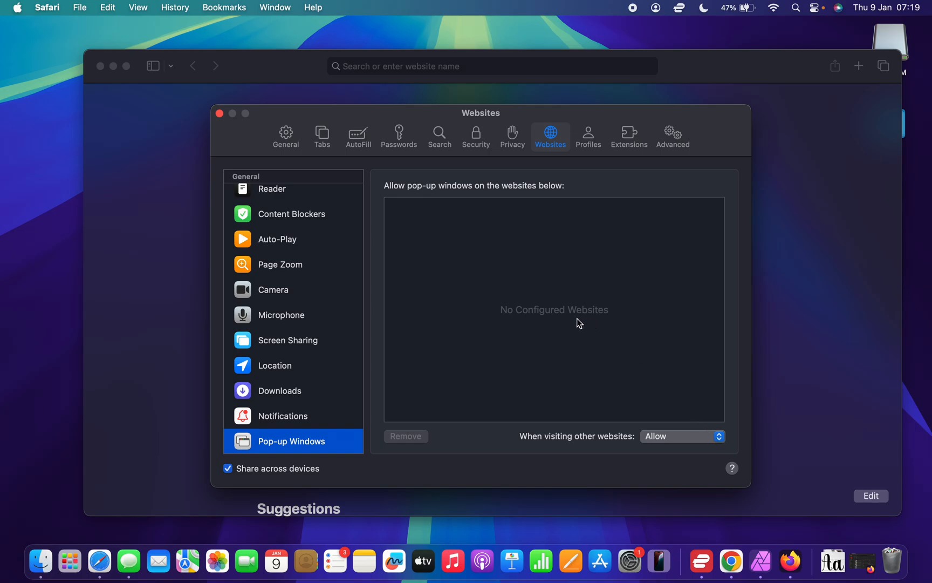
mouse_move(572, 320)
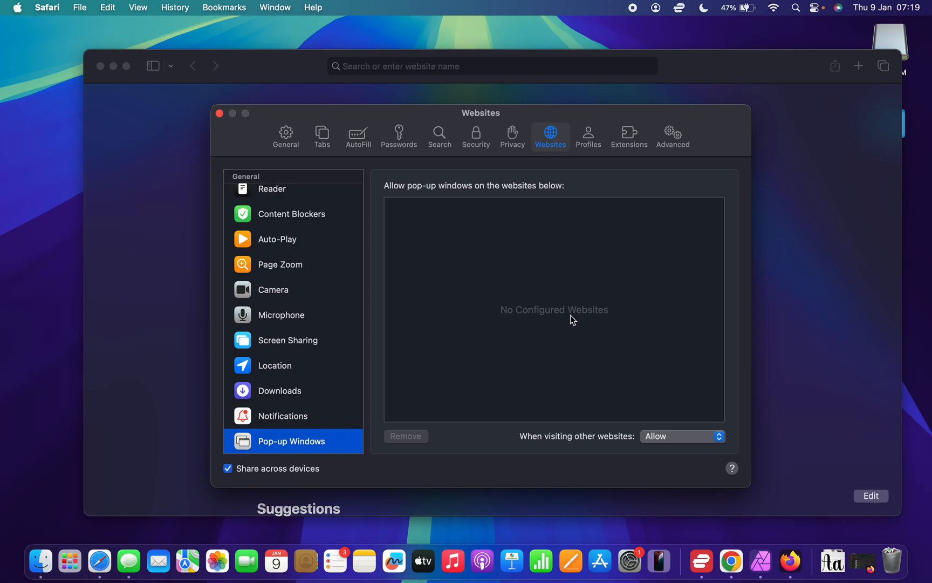
mouse_move(586, 325)
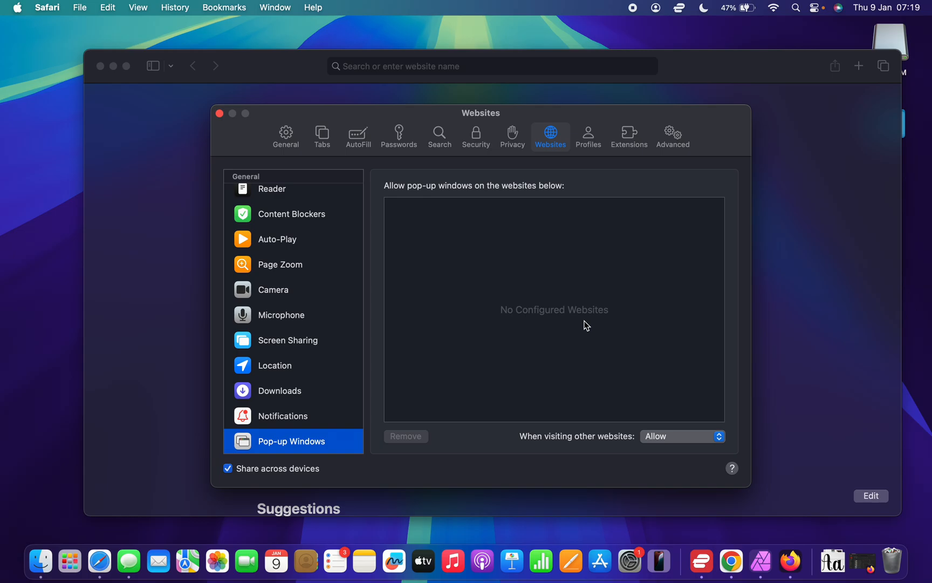
mouse_move(708, 448)
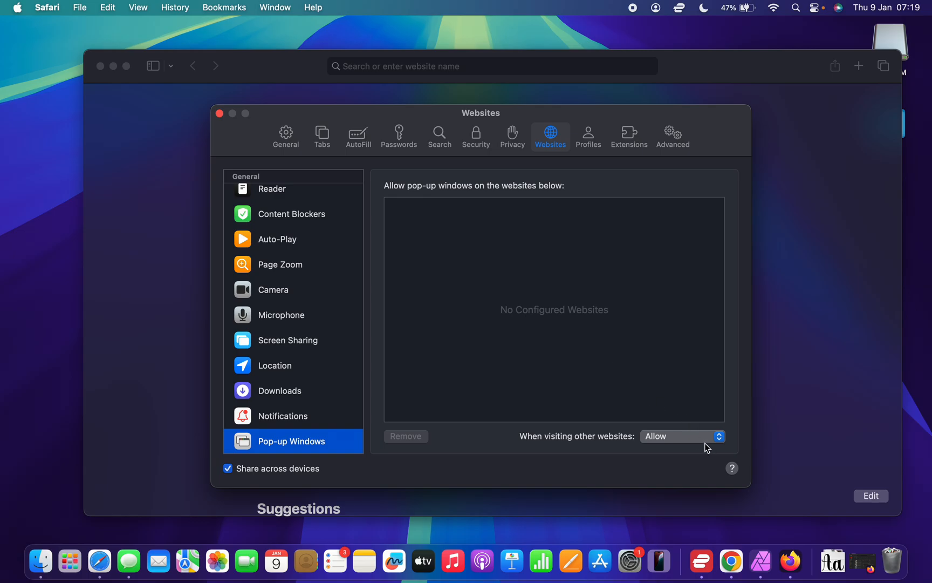
mouse_move(681, 434)
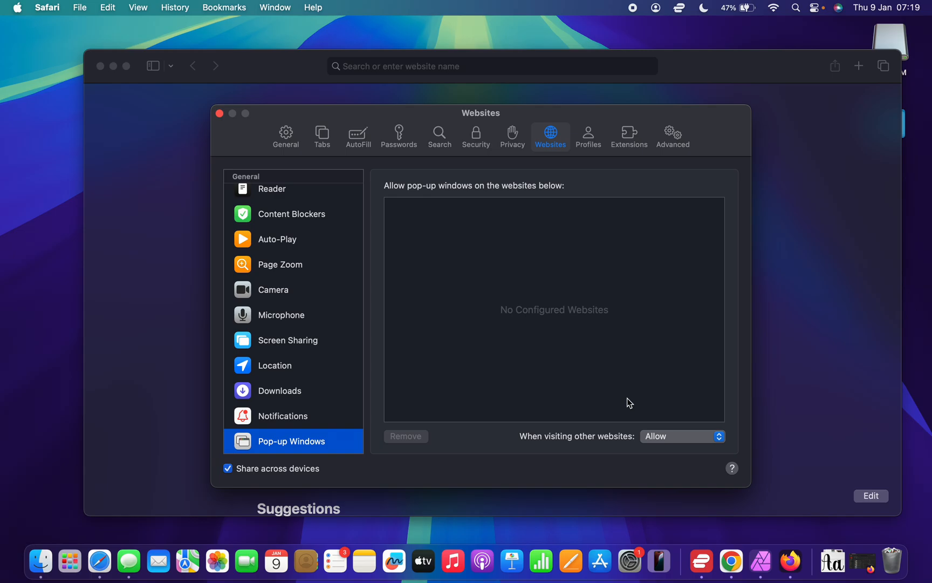
mouse_move(224, 125)
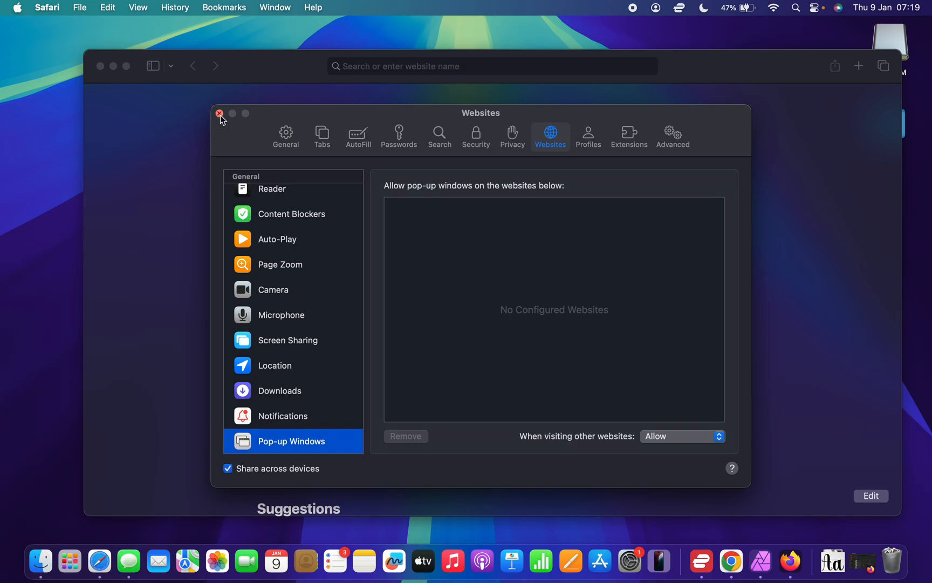
Step: Close Safari Settings and reach Chrome's Privacy and security settings page
left_click(219, 114)
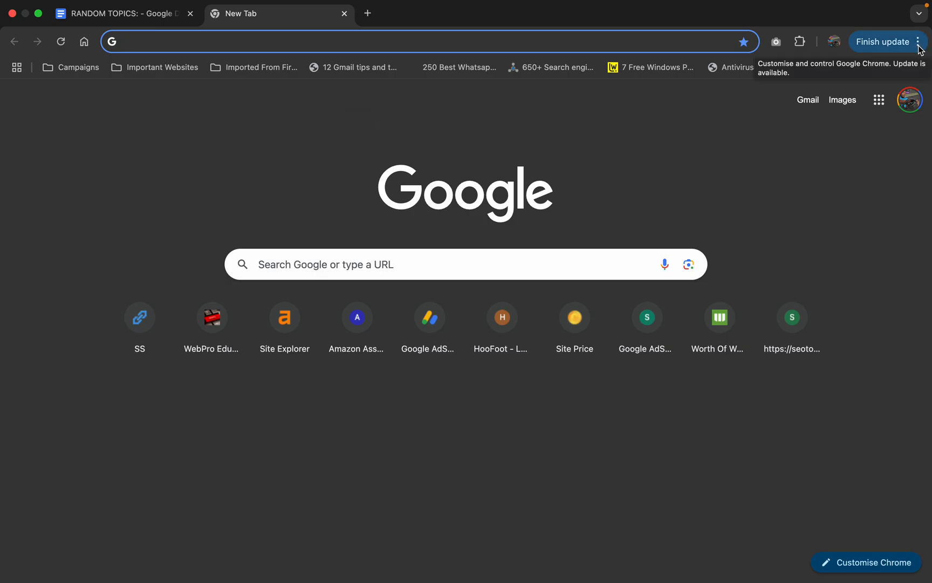
left_click(919, 42)
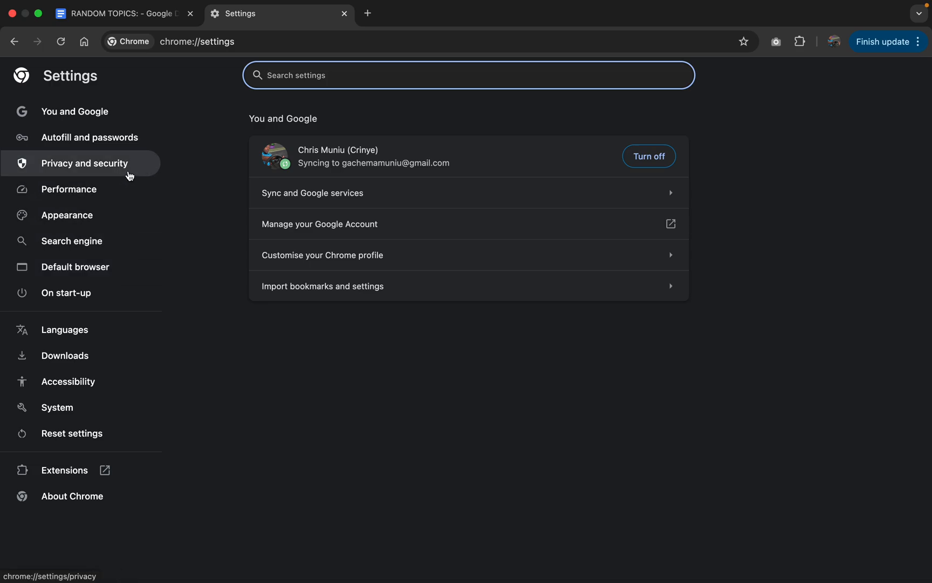
left_click(84, 163)
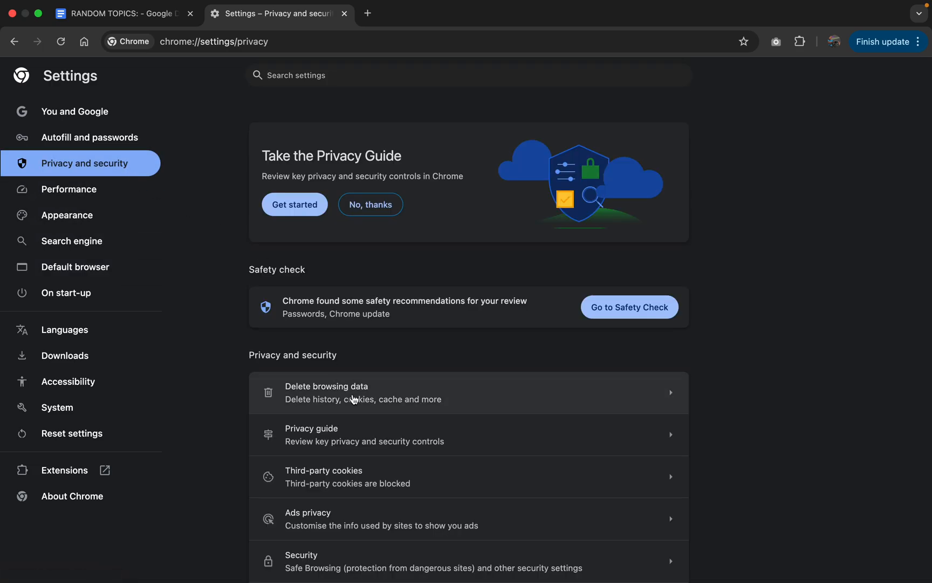
scroll("down", 3)
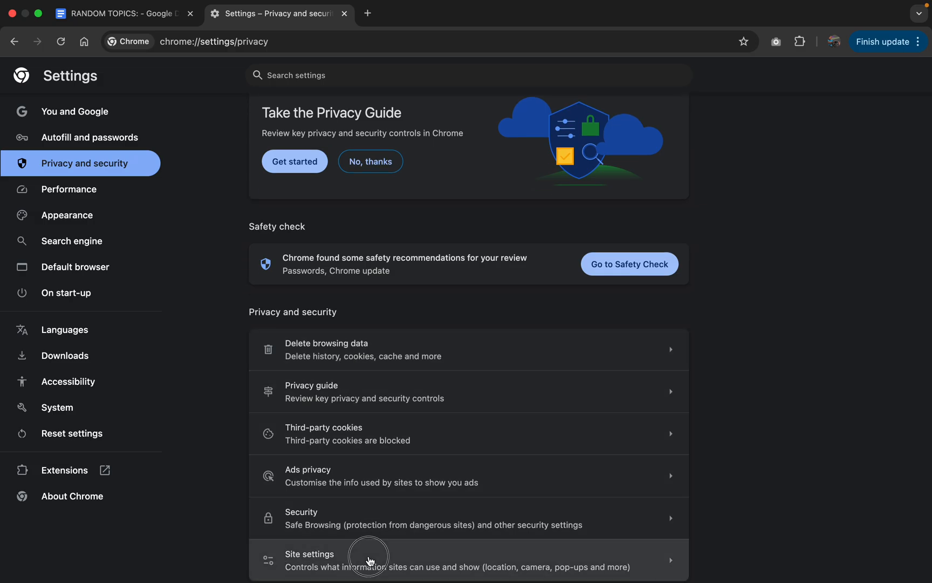
Step: Go into Chrome's Site settings and reach the Pop-ups and redirects content section
left_click(369, 559)
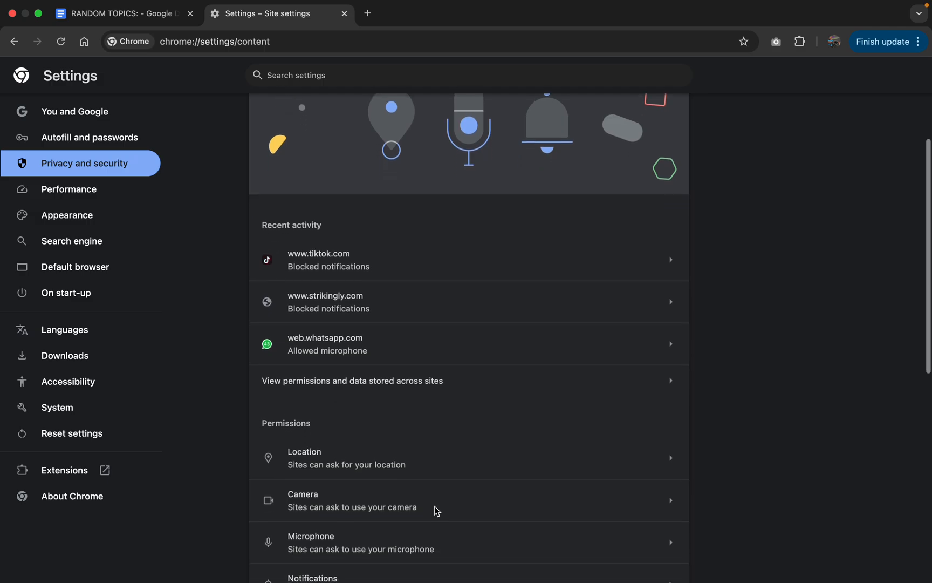
scroll("down", 3)
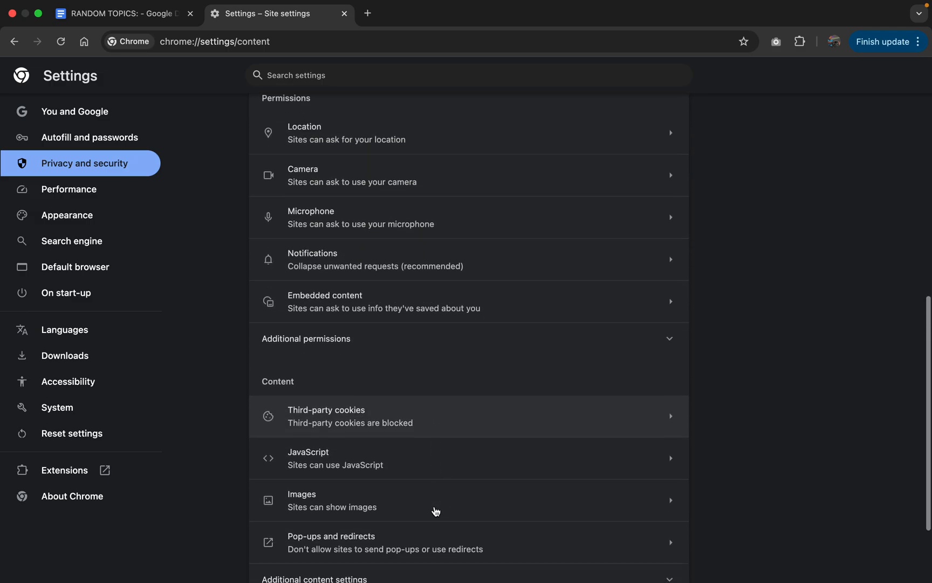
scroll("down", 3)
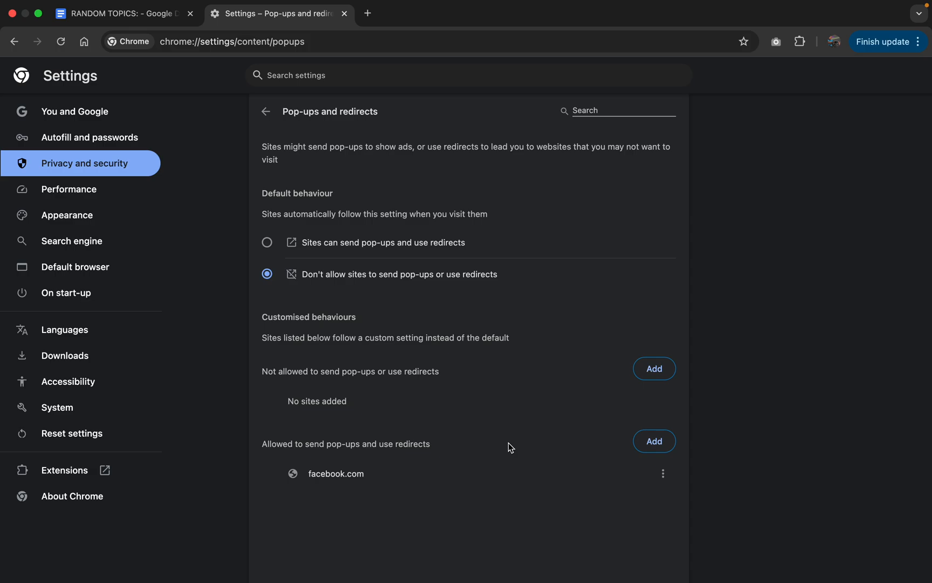
mouse_move(296, 284)
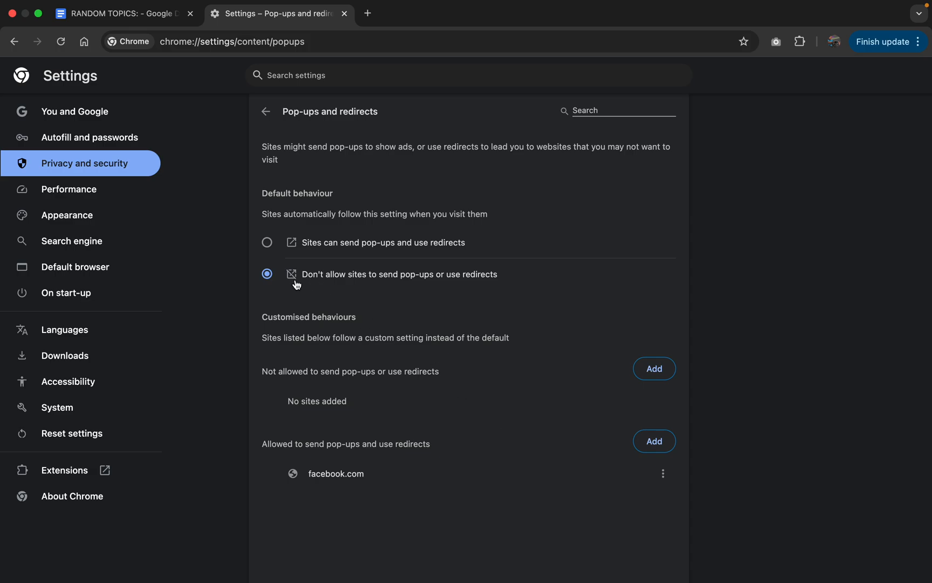
mouse_move(344, 285)
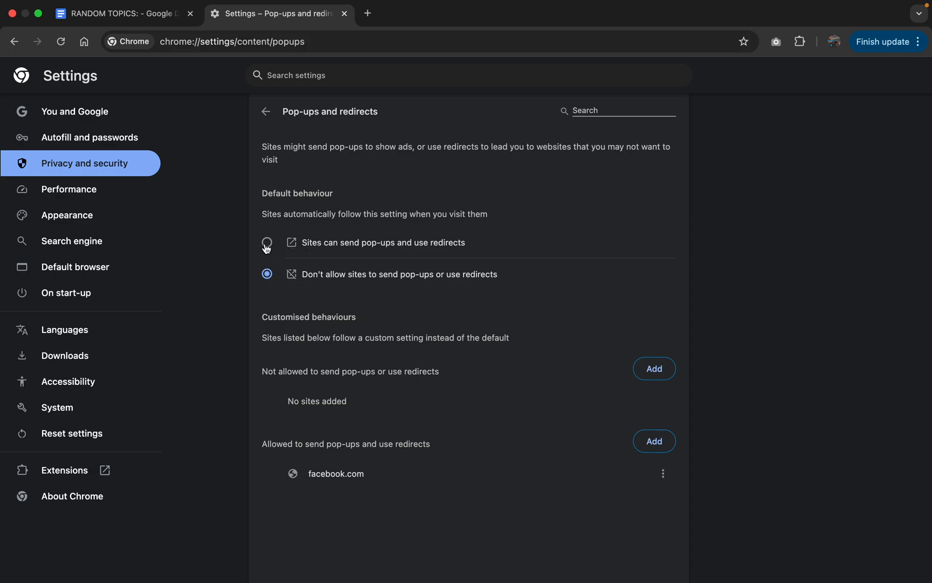
Step: Select 'Sites can send pop-ups and use redirects' as Chrome's default behaviour
left_click(267, 242)
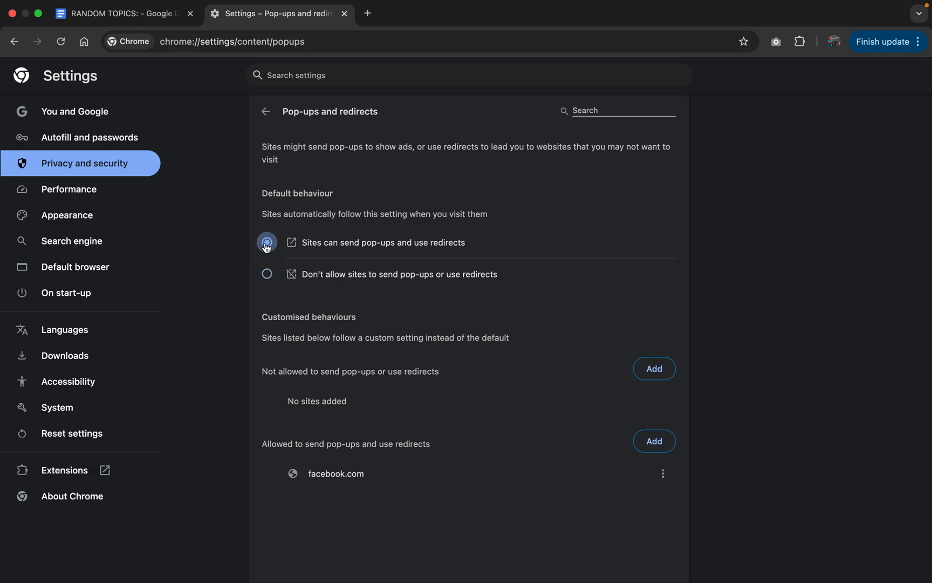
left_click(266, 242)
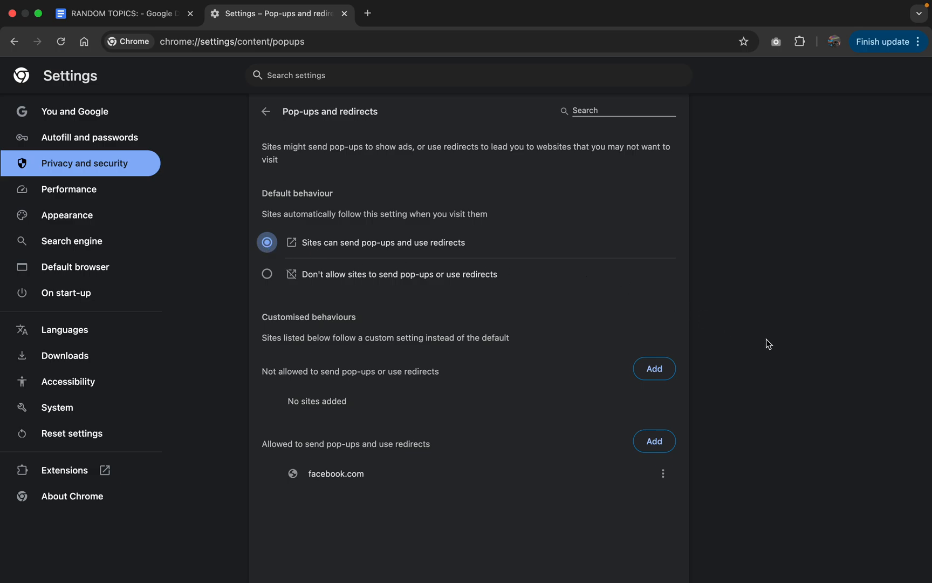
mouse_move(767, 343)
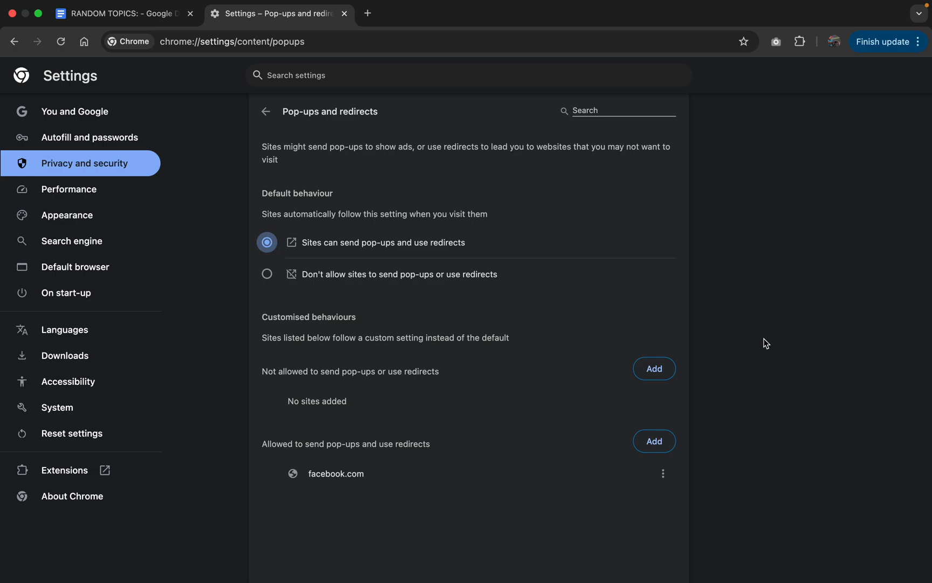
mouse_move(368, 27)
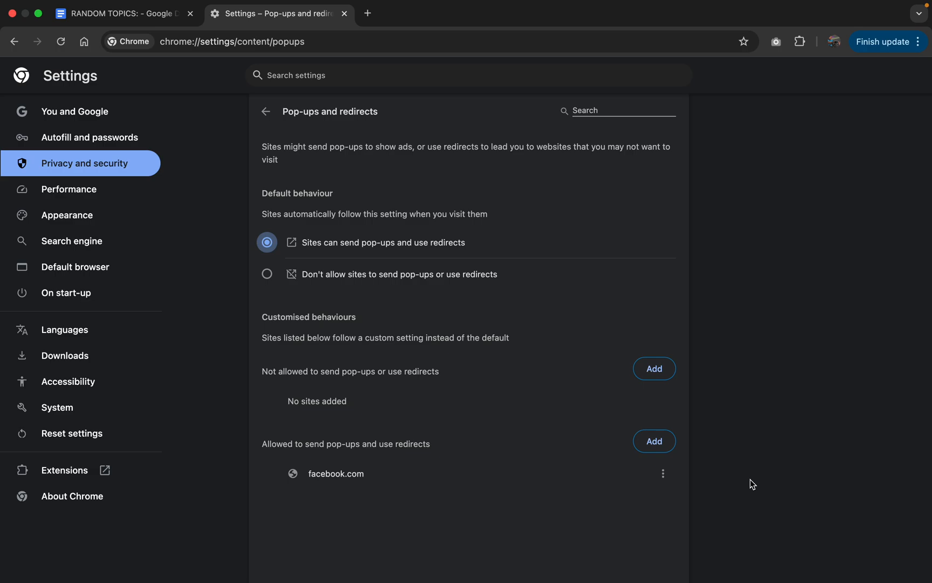
mouse_move(22, 16)
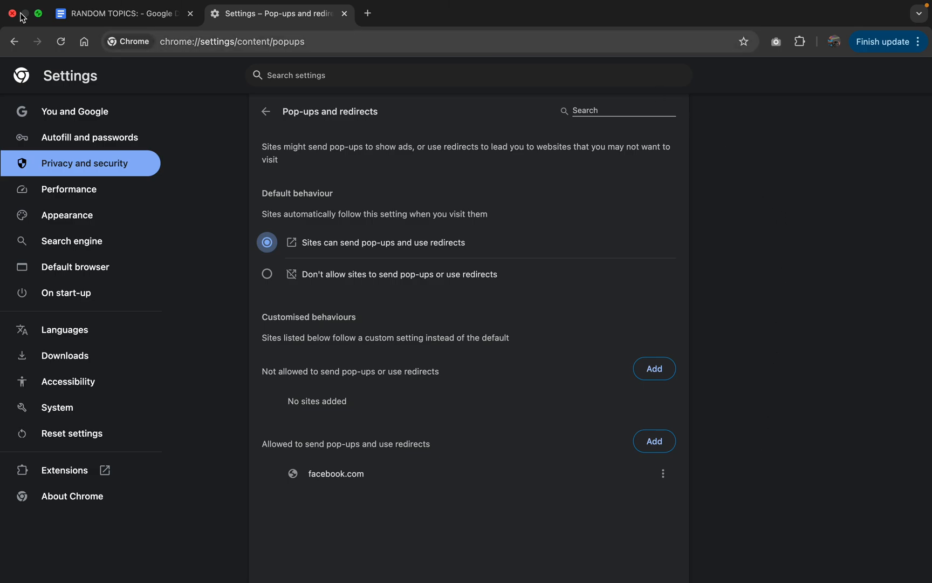
mouse_move(417, 95)
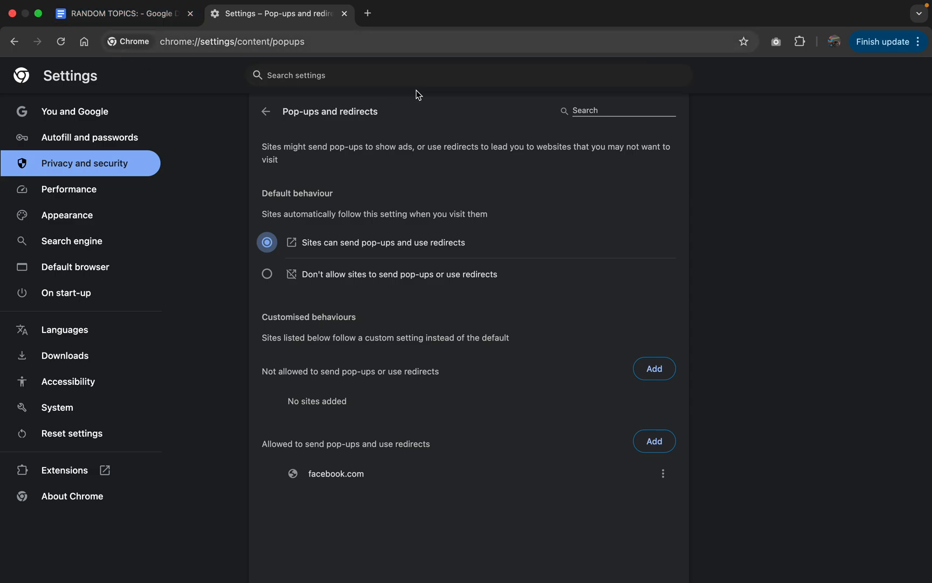